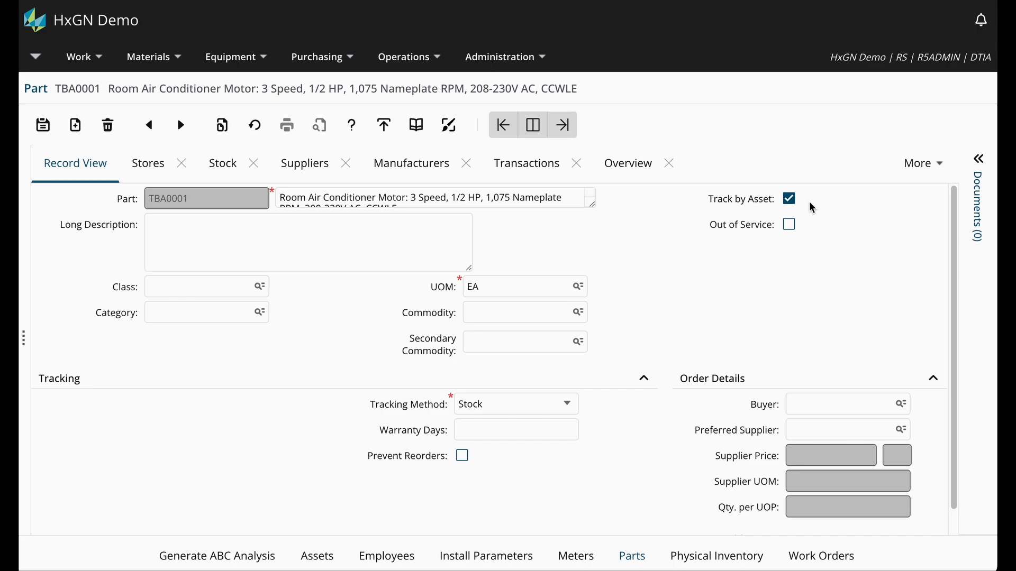
mouse_move(772, 184)
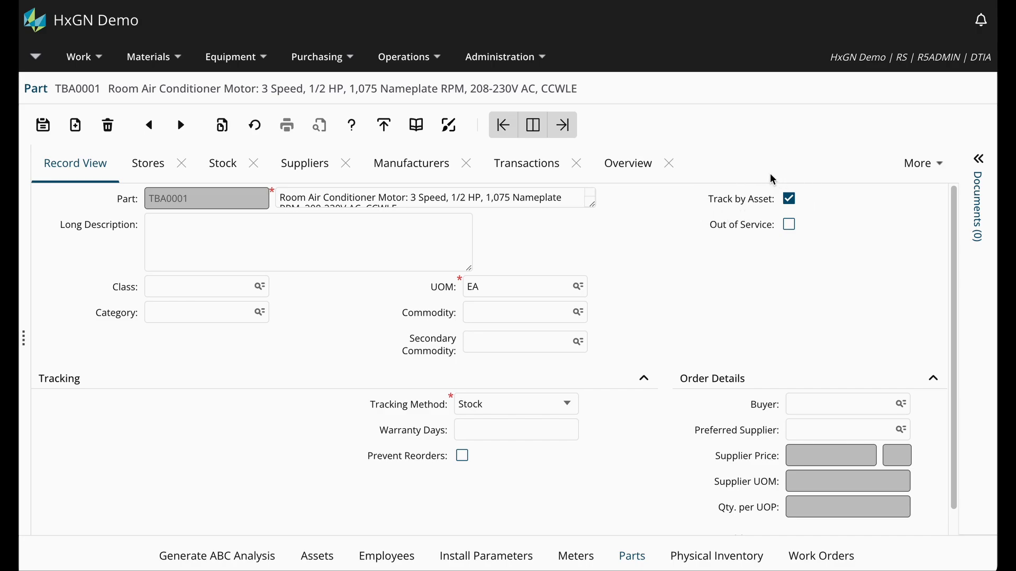
mouse_move(768, 209)
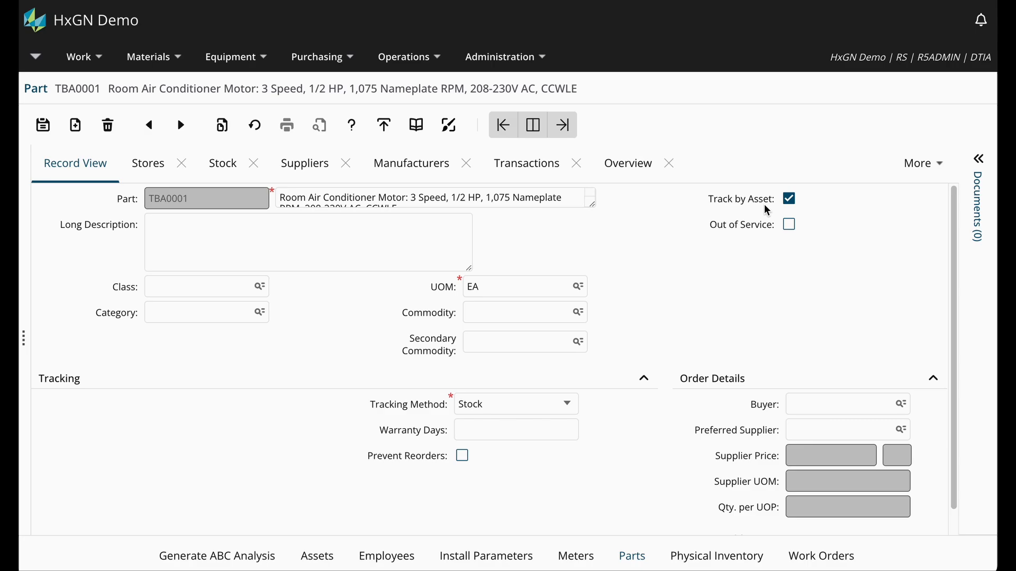
mouse_move(796, 211)
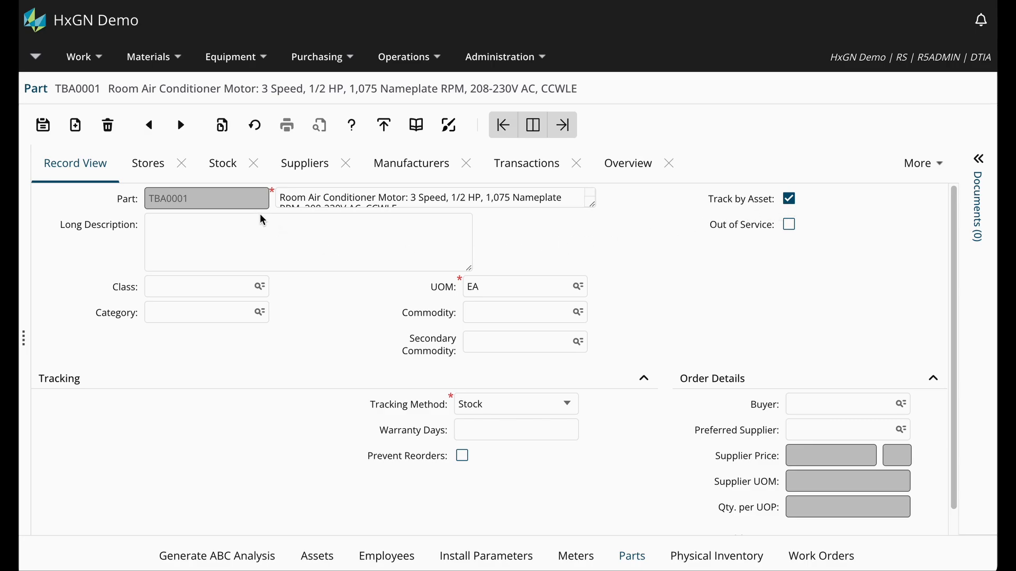
Review the CENTRAL stock record of part TBA0001: asset MOTOR02 in bin 01-B-1-01, quantity 1.
left_click(223, 163)
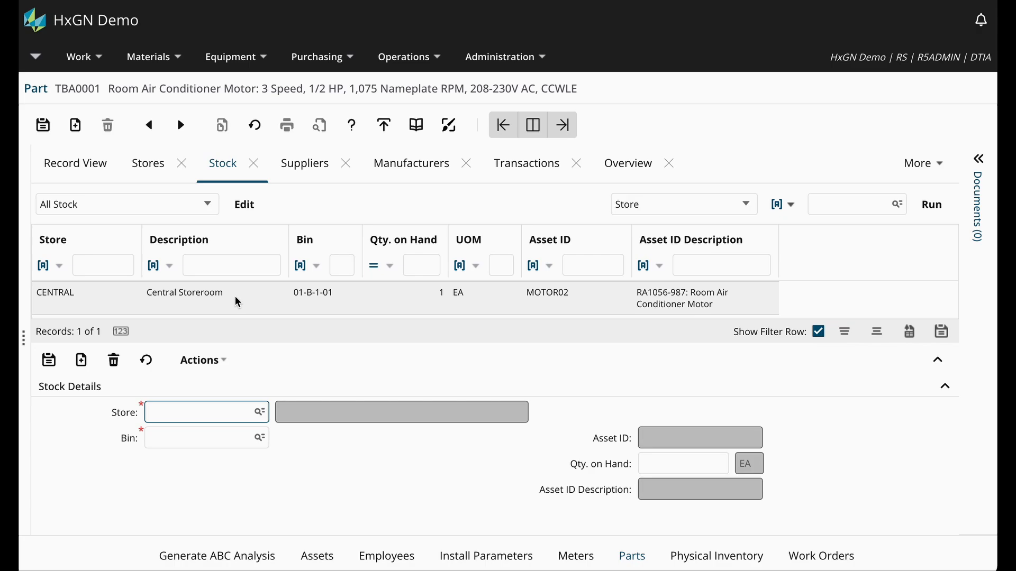
left_click(260, 299)
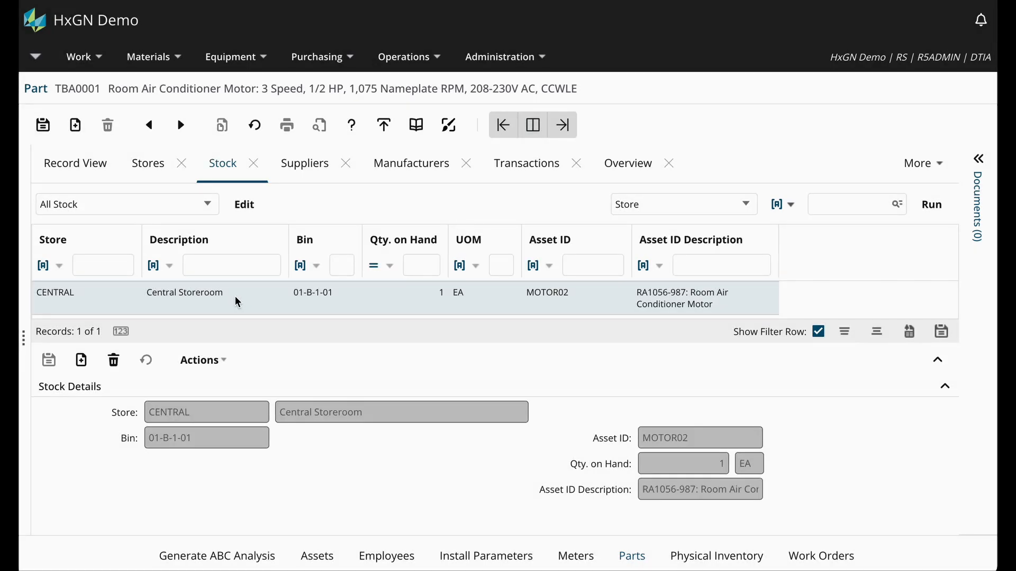
mouse_move(608, 467)
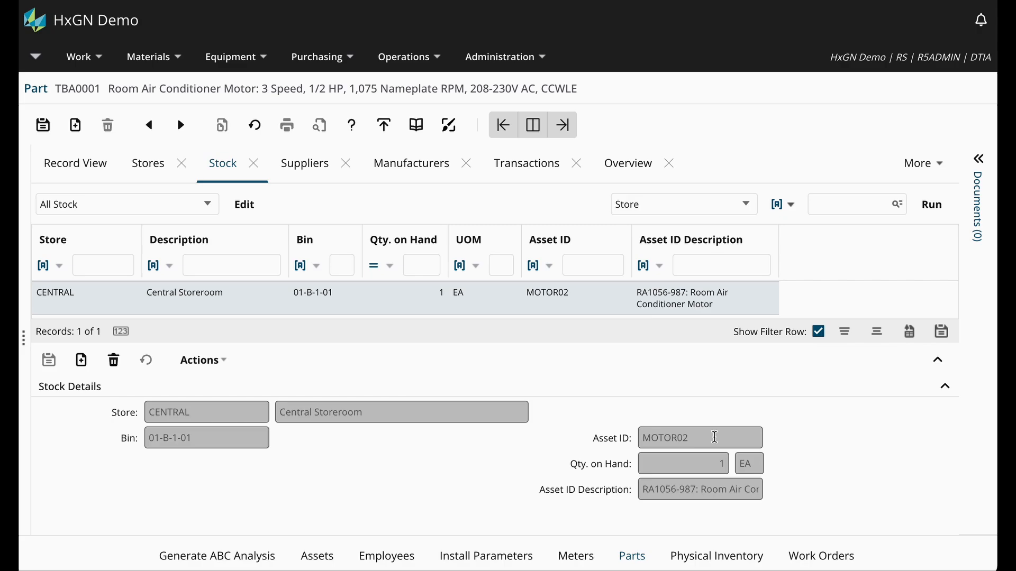
double_click(668, 437)
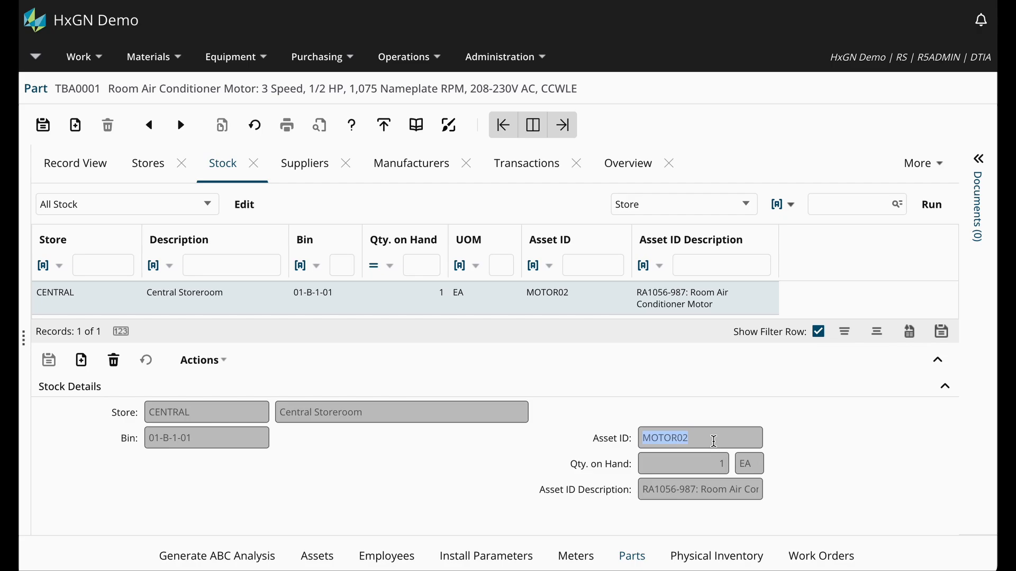
mouse_move(279, 467)
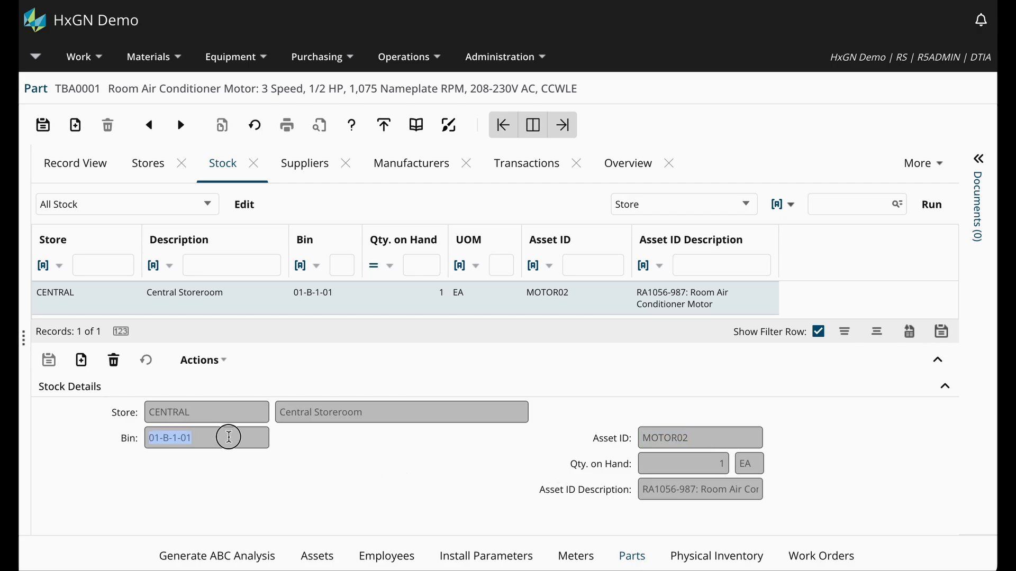
left_click(207, 437)
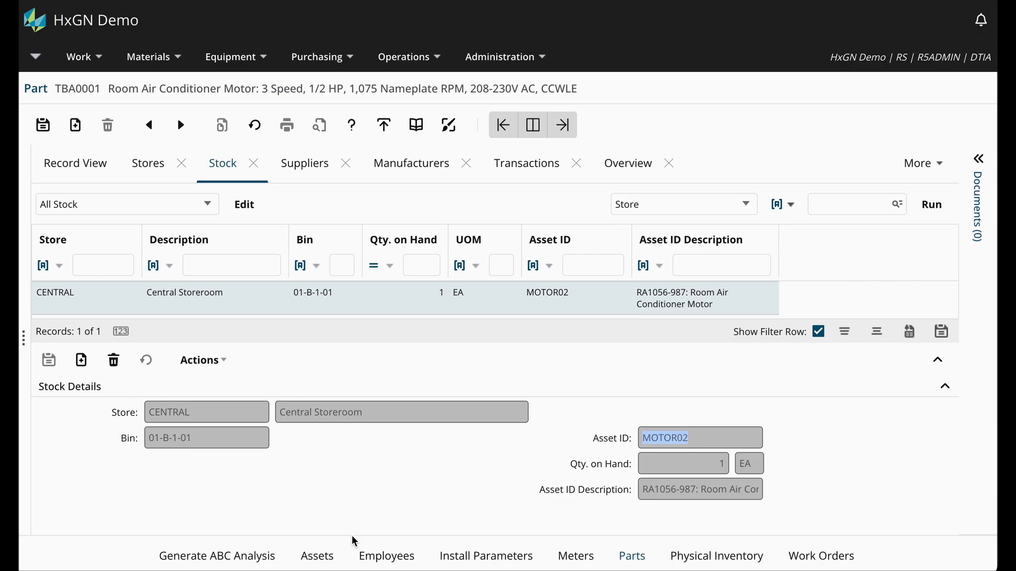
Bring up the record of asset MOTOR02, the air conditioner motor to be copied.
left_click(680, 437)
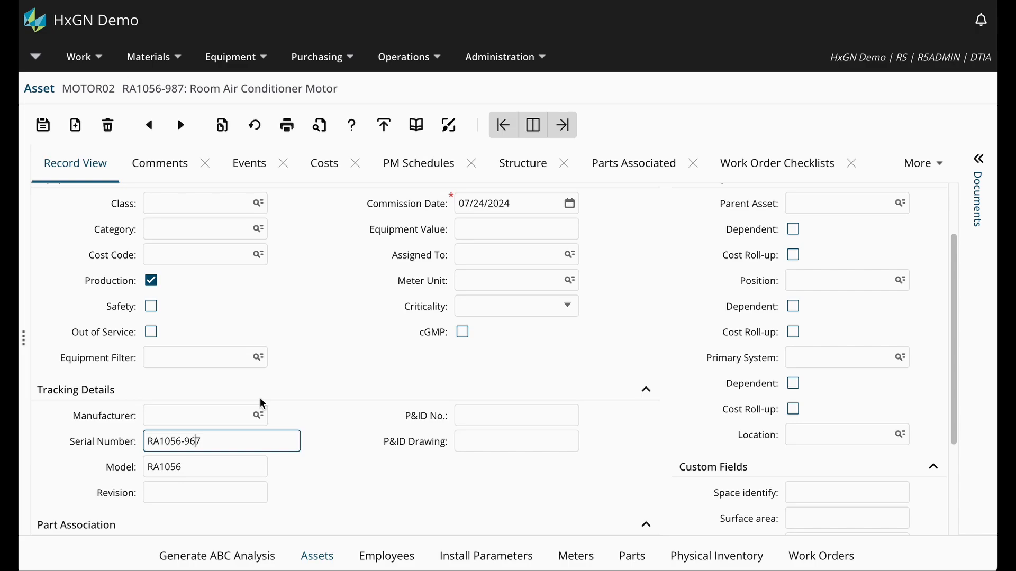
mouse_move(645, 311)
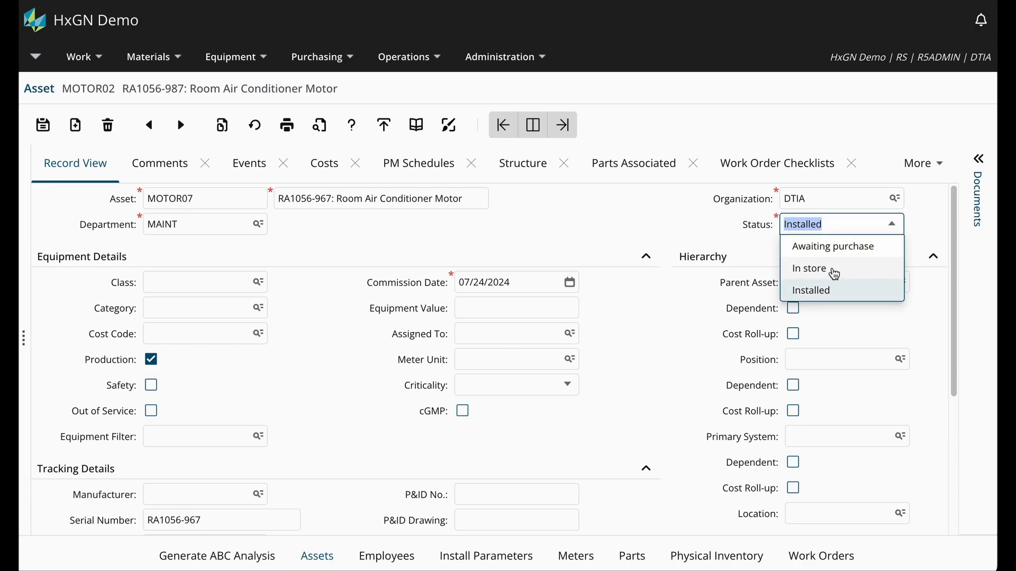
Set MOTOR07 to In store with part TBA0001 and store CENTRAL, then browse the bin lookup.
left_click(808, 268)
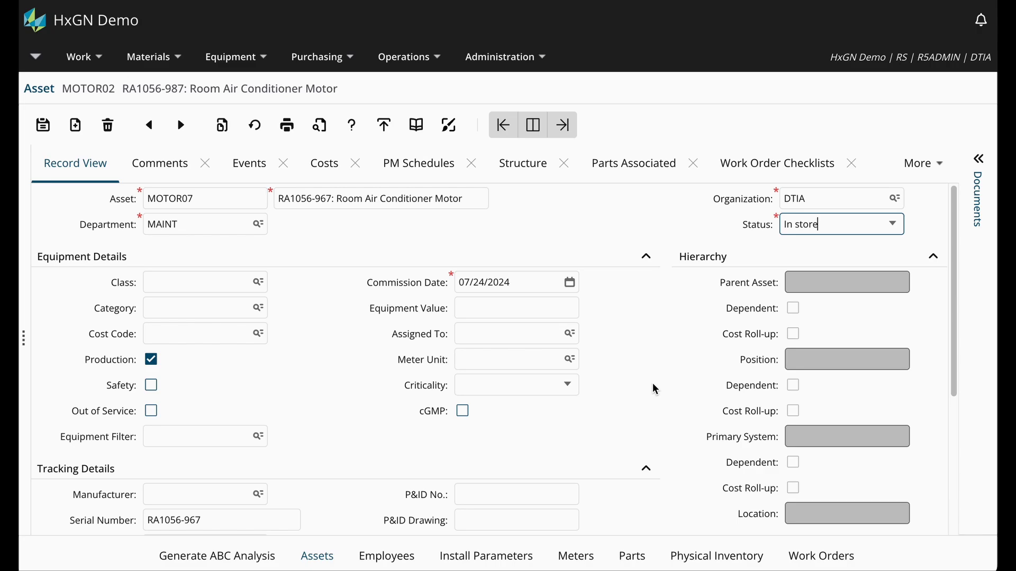
scroll("down", 3)
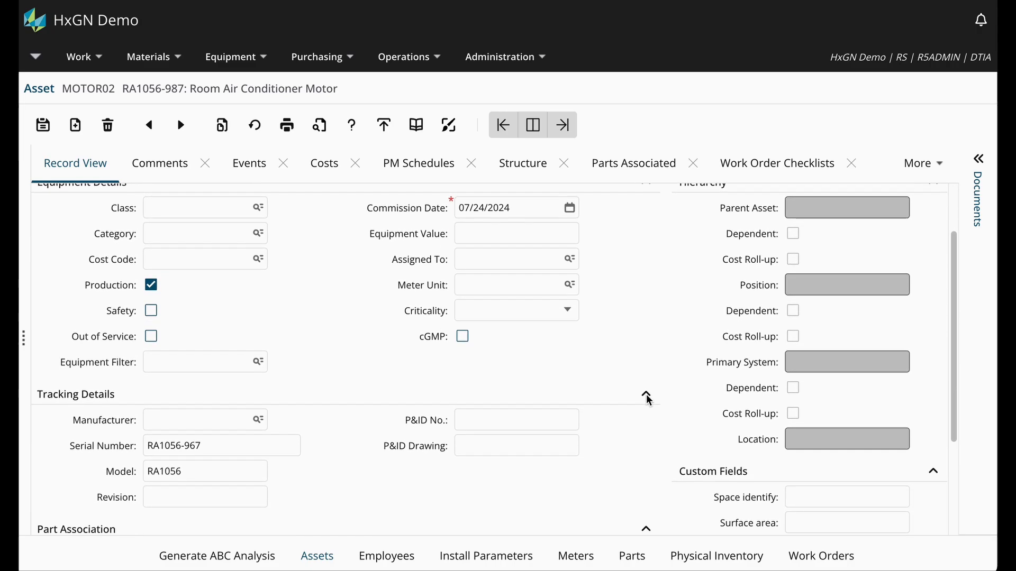
scroll("down", 3)
type("C")
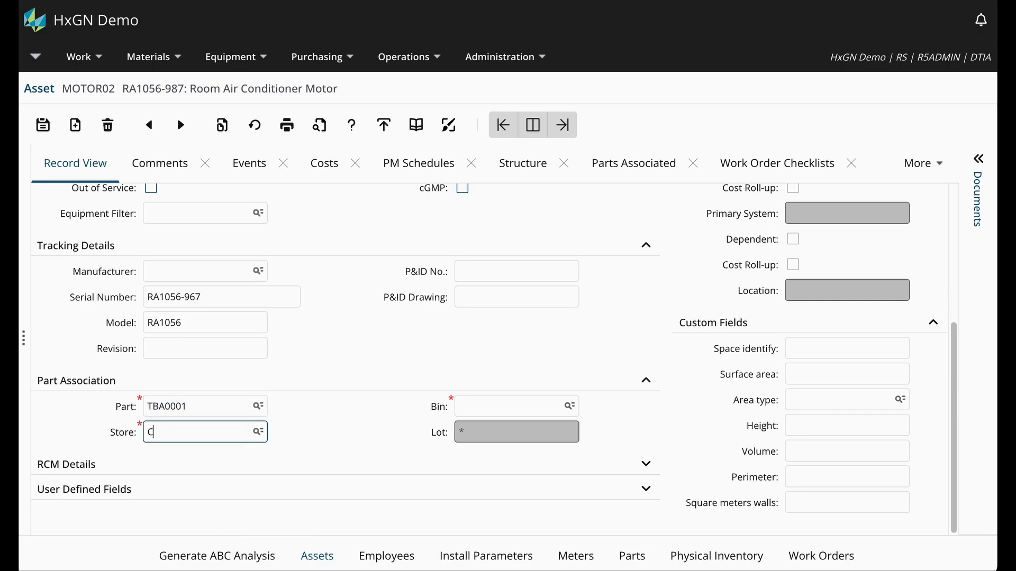
type("ENTRAL")
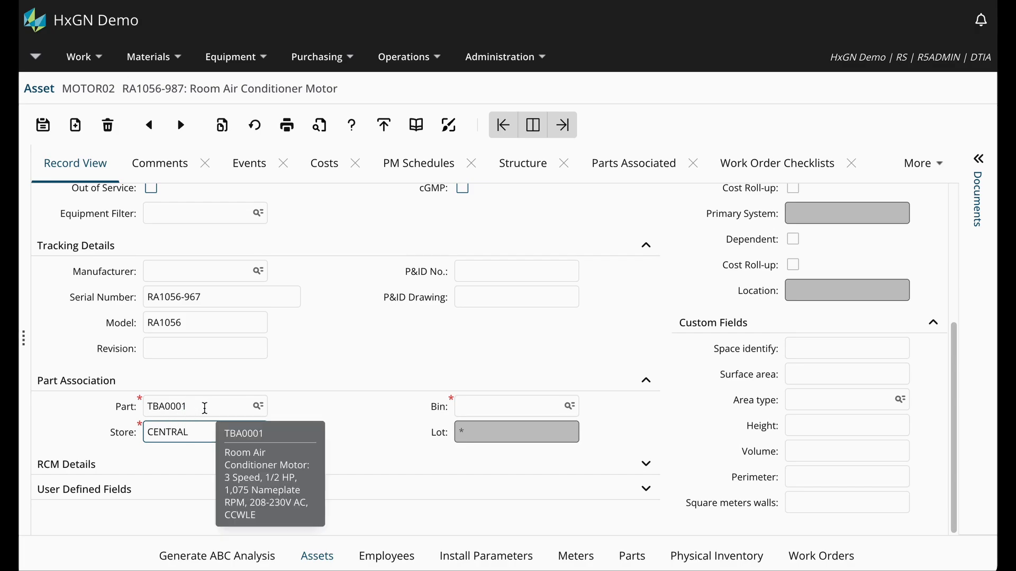
left_click(569, 407)
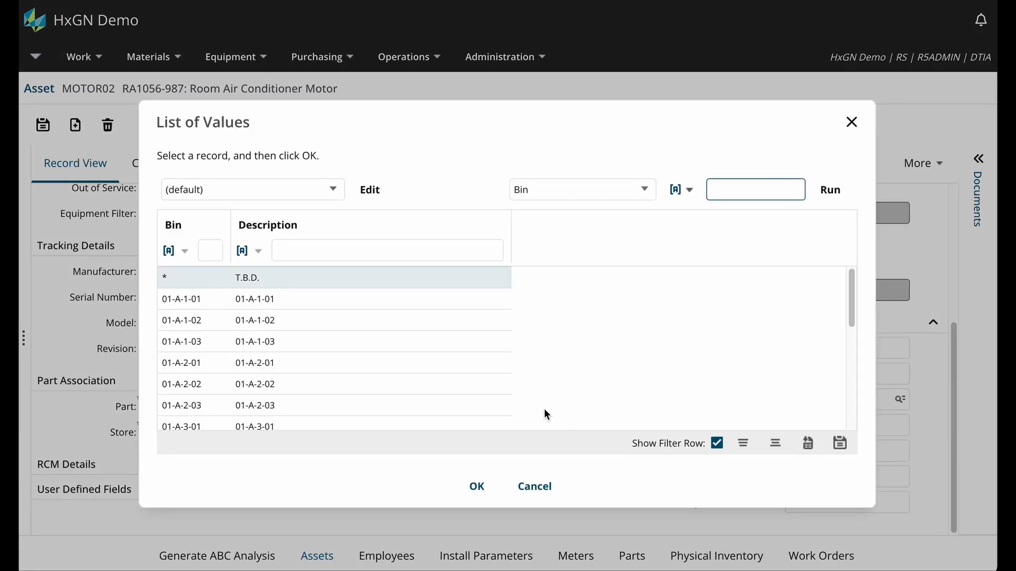
scroll("down", 3)
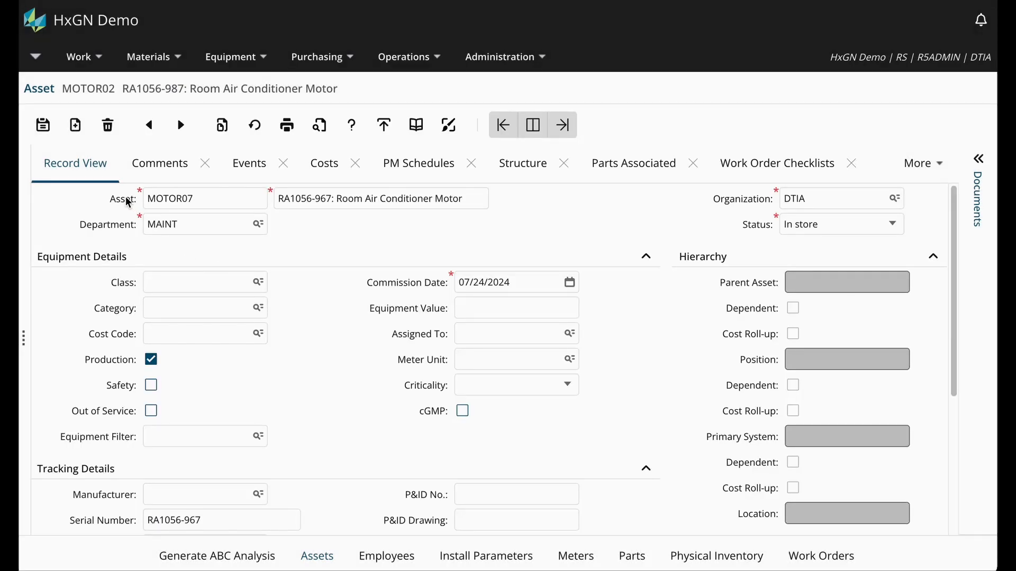
Save asset MOTOR07 and acknowledge the success message.
left_click(42, 125)
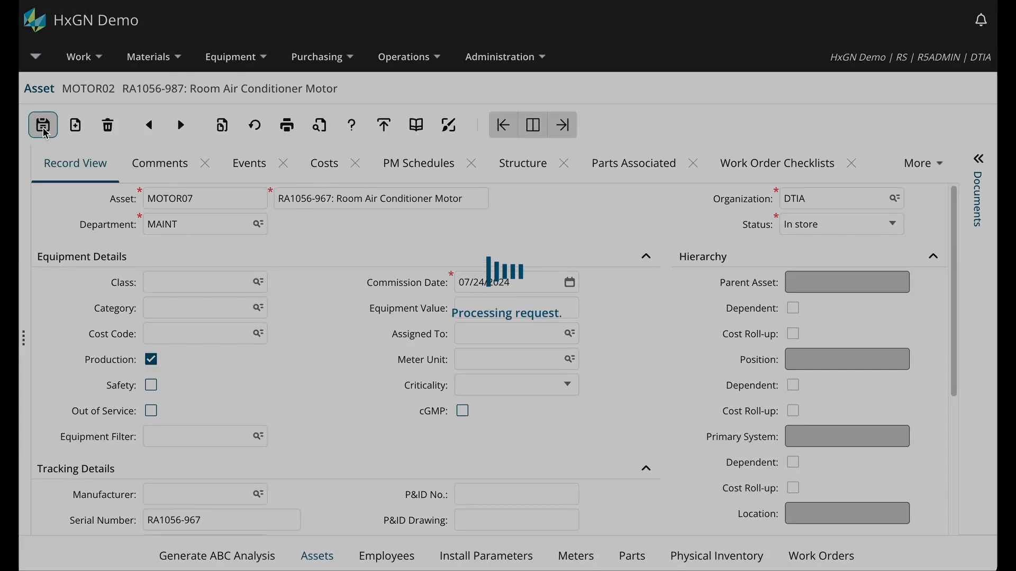
left_click(43, 124)
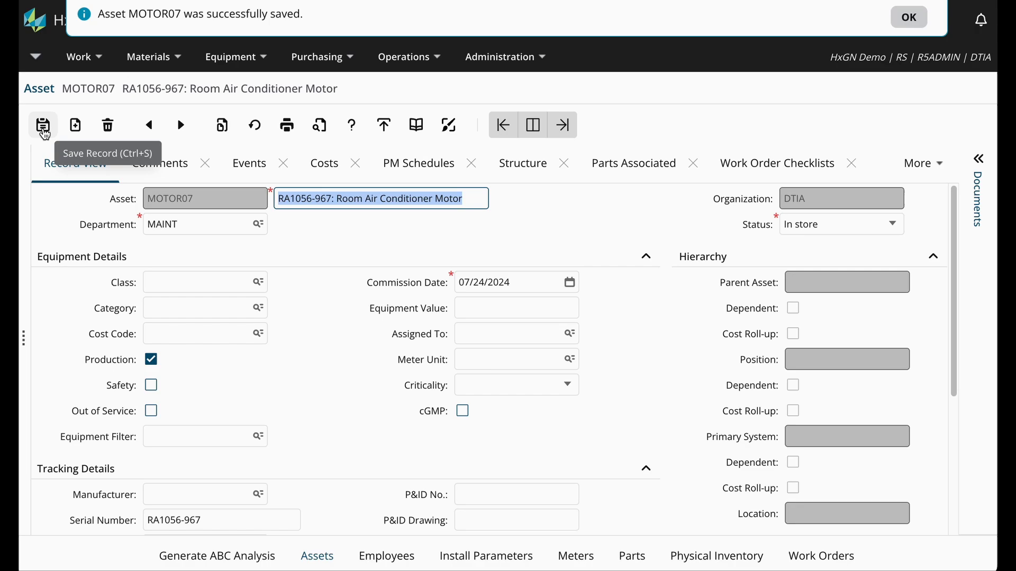
left_click(907, 17)
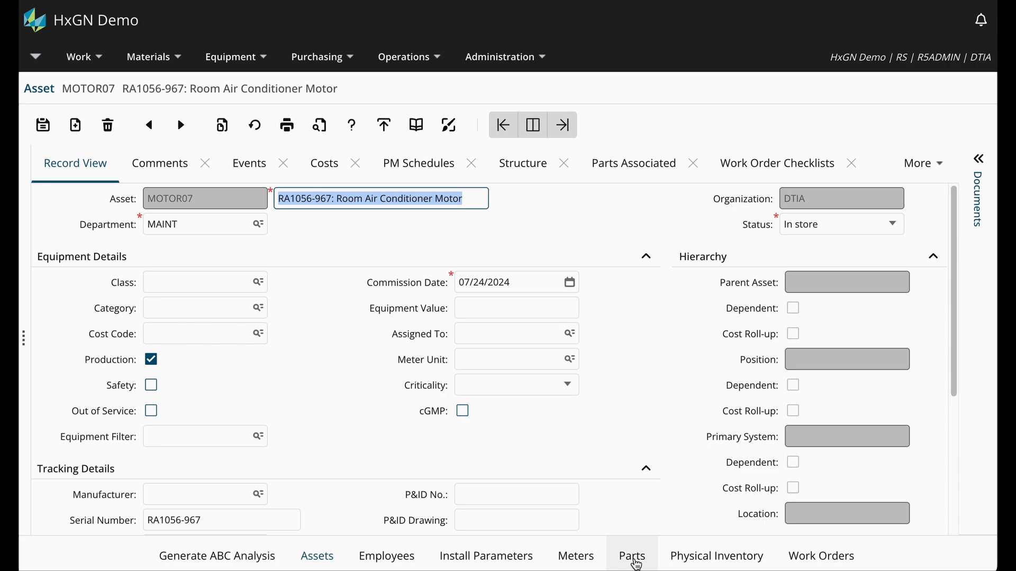
Return to part TBA0001's Stock tab showing MOTOR07 in bin 01-B-1-03 as the second spare.
left_click(631, 556)
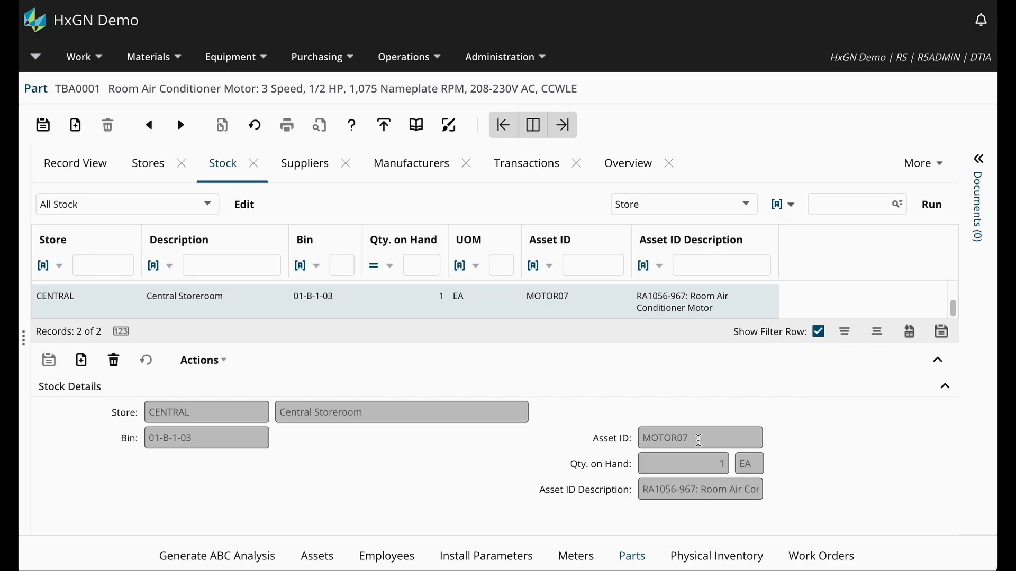
double_click(664, 438)
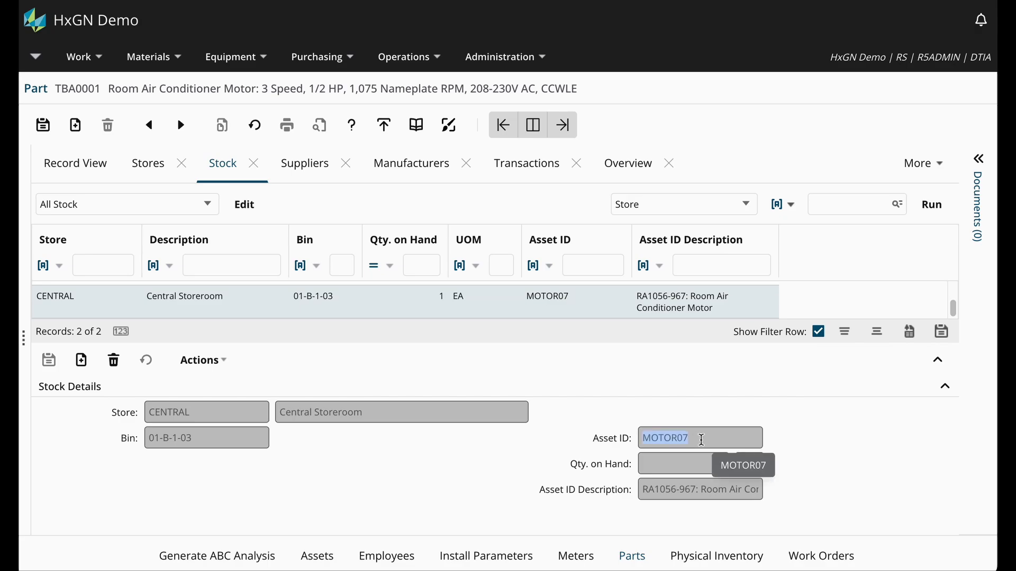